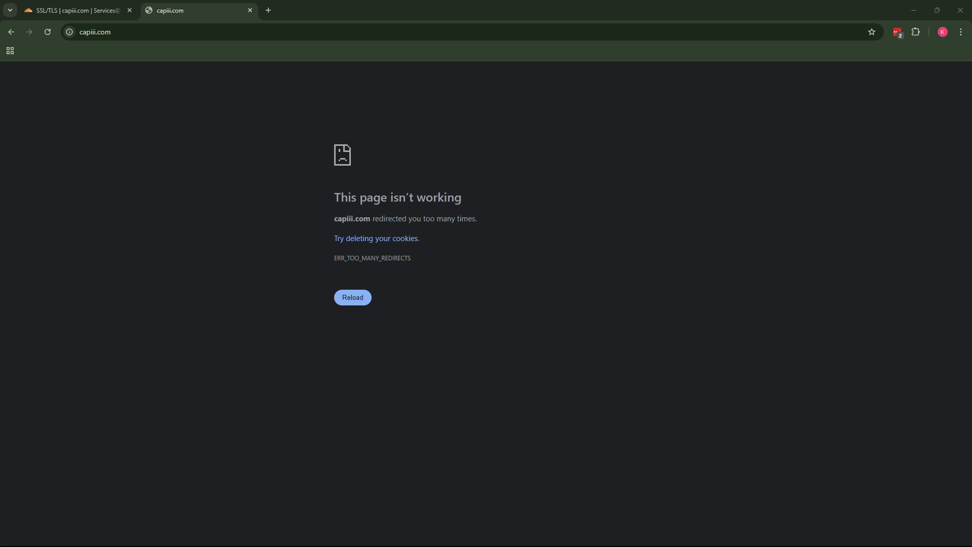
mouse_move(638, 383)
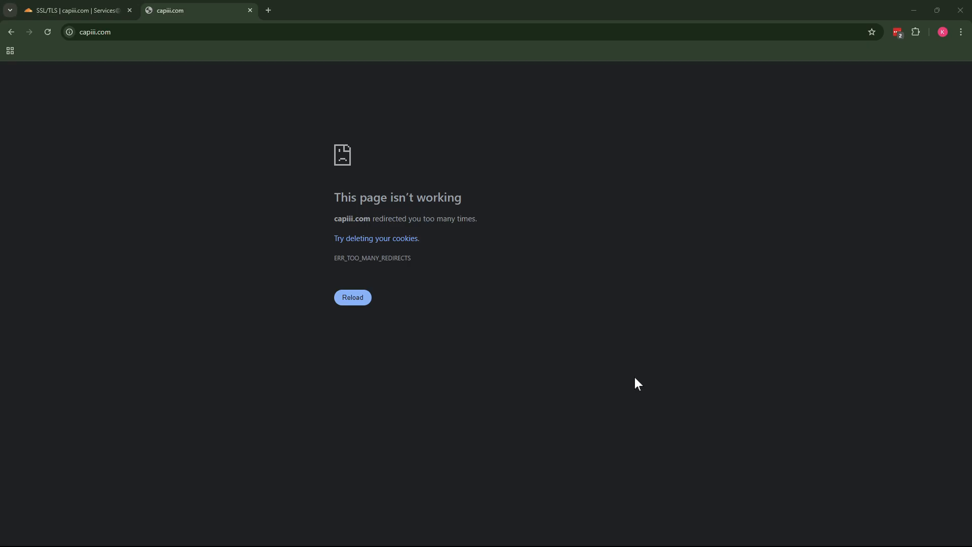
mouse_move(456, 266)
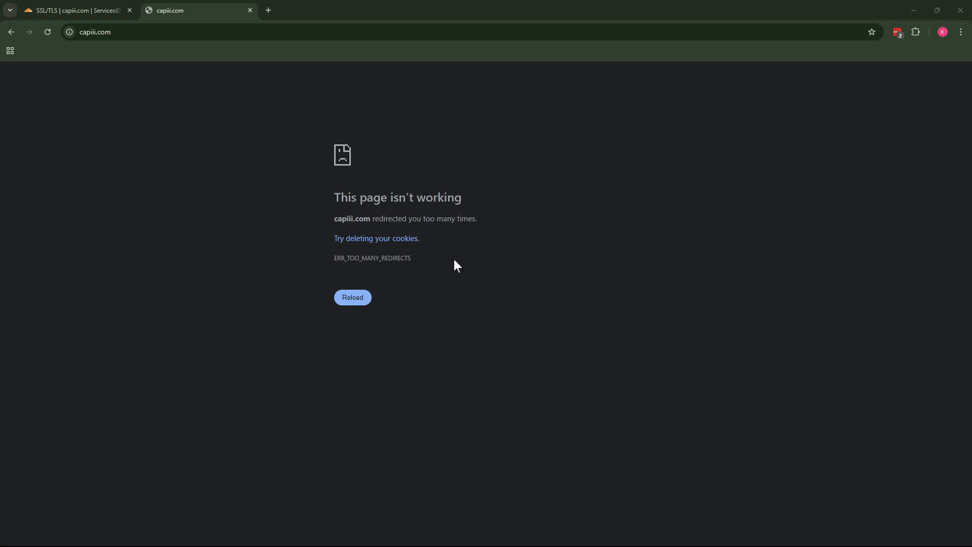
- Show capiii.com's SSL/TLS encryption card, currently reporting mode Flexible
click(74, 10)
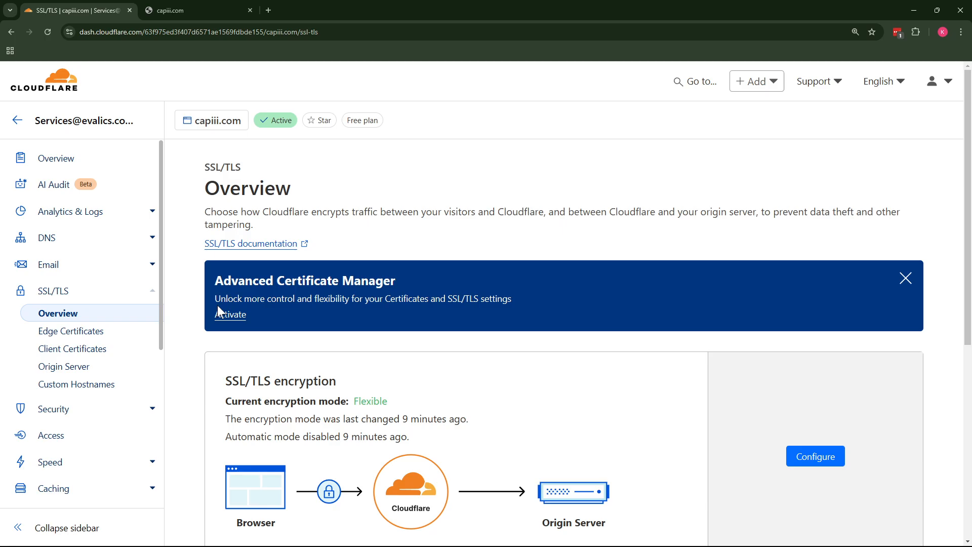
mouse_move(233, 328)
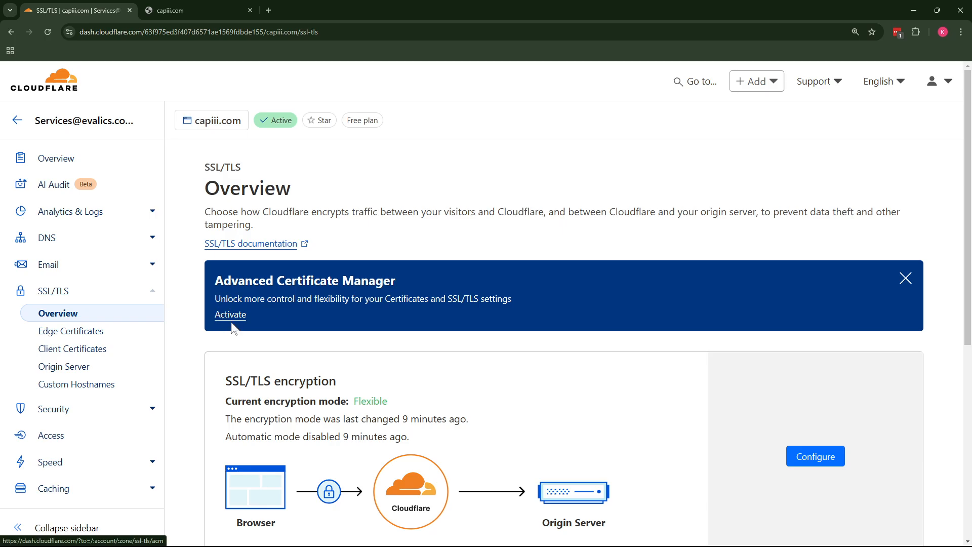
mouse_move(340, 319)
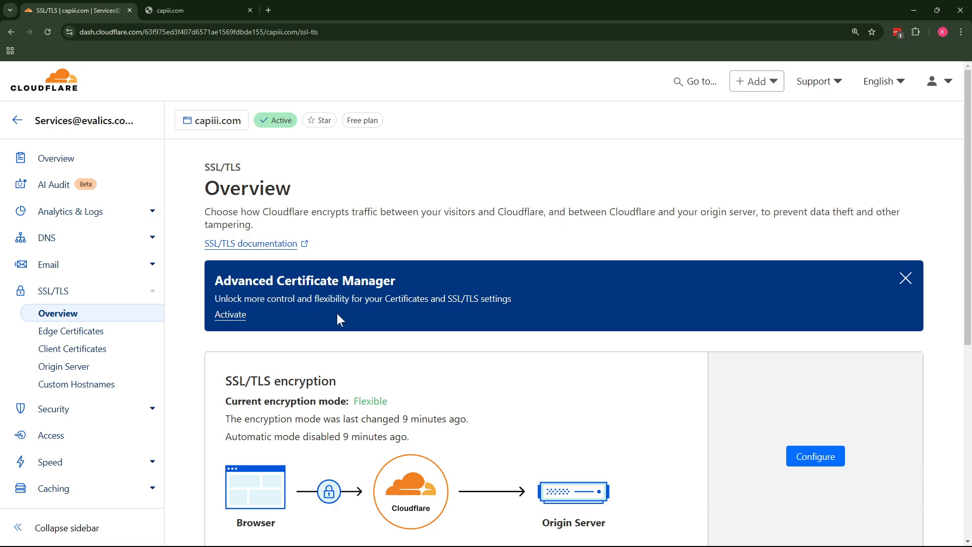
mouse_move(362, 239)
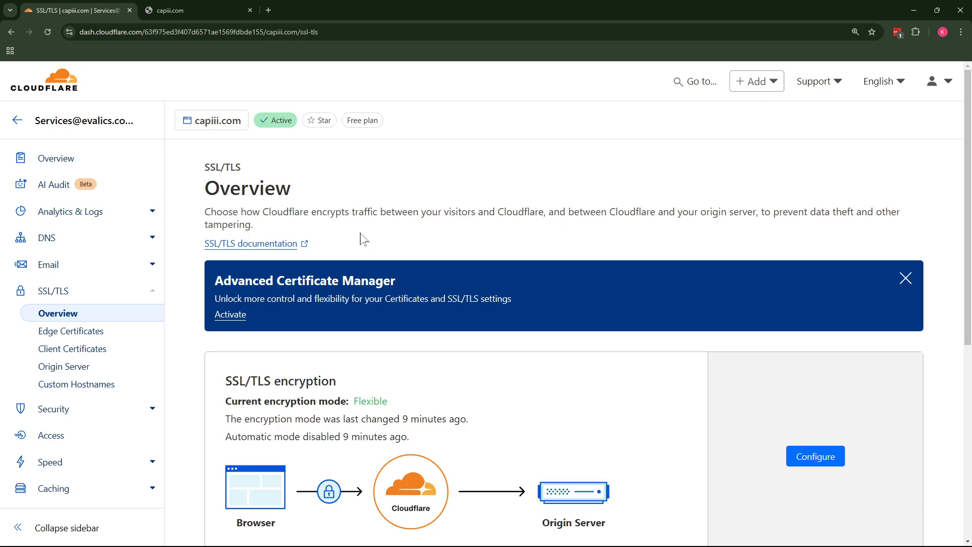
scroll(down, 3)
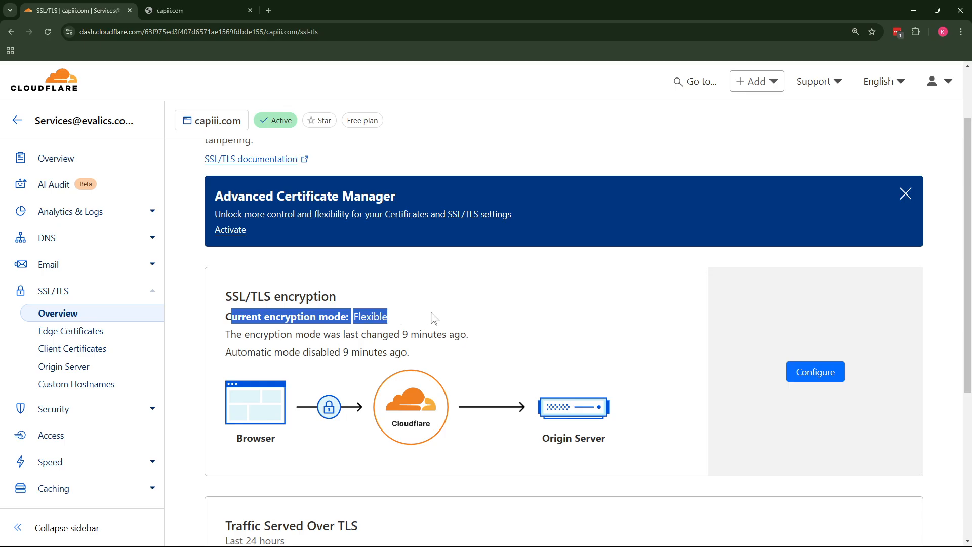
- Change capiii.com's encryption mode to Custom SSL/TLS Full and save it
click(814, 371)
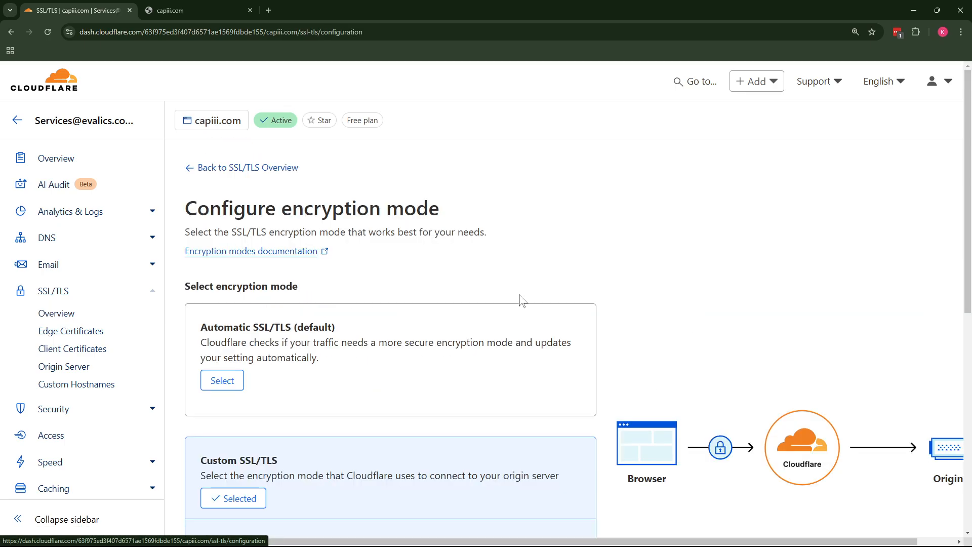
scroll(down, 3)
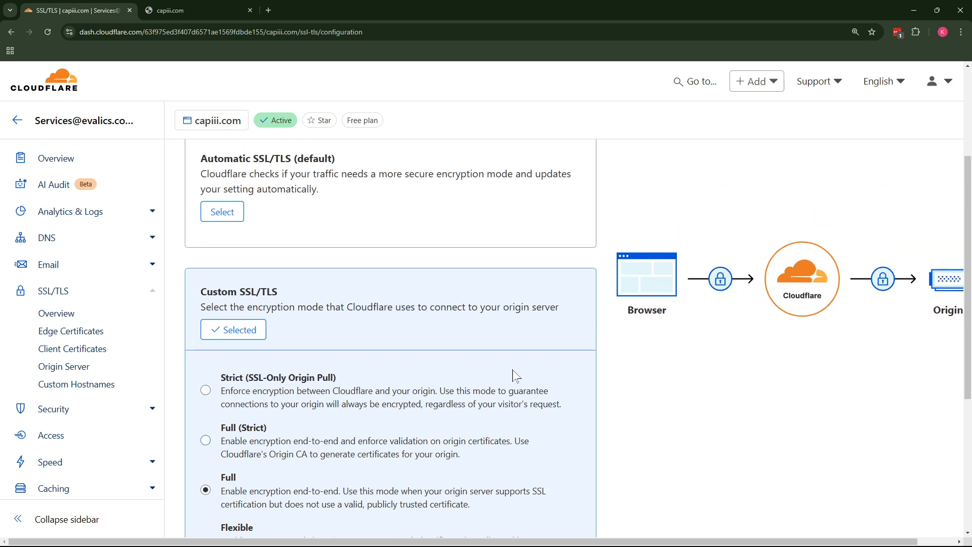
scroll(down, 3)
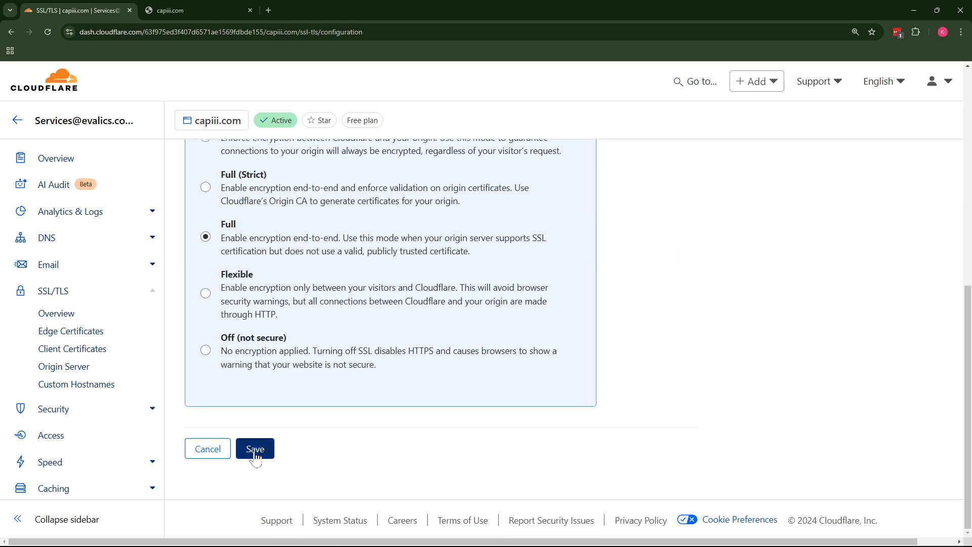
click(254, 448)
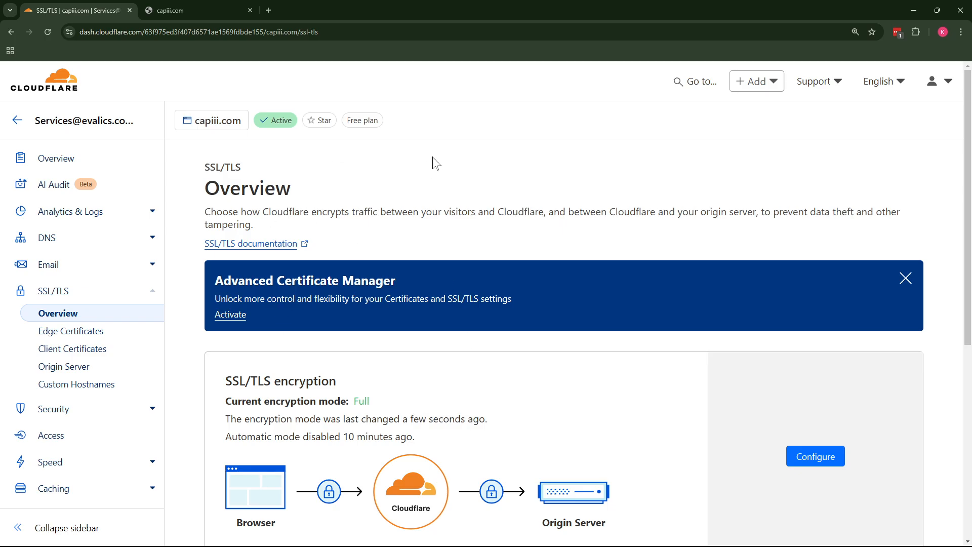
- Reload capiii.com to confirm the homepage loads without the redirect error
scroll(down, 3)
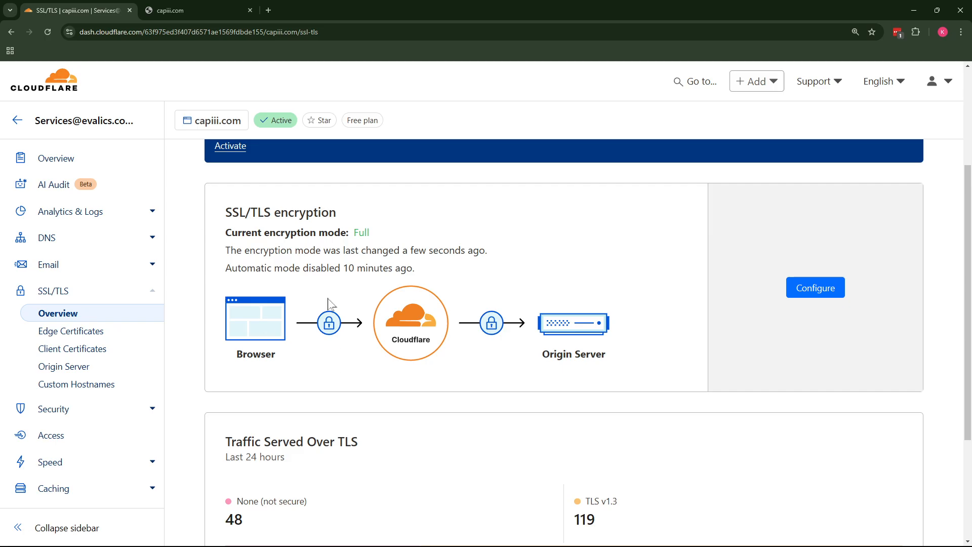
click(195, 11)
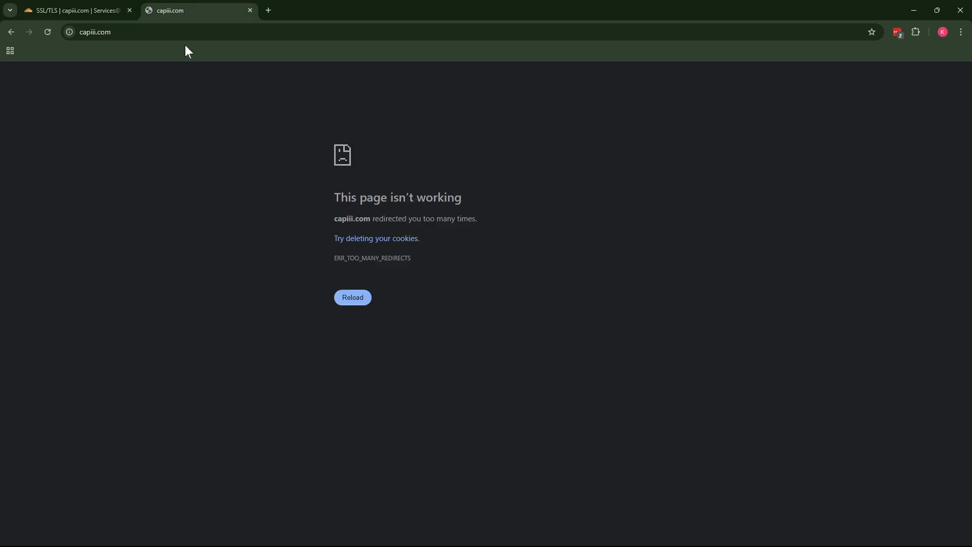
click(351, 297)
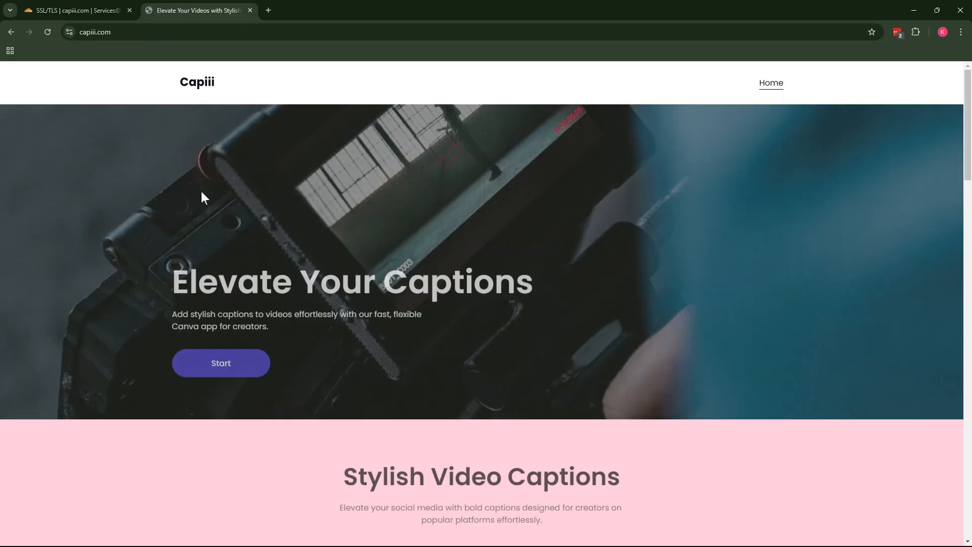